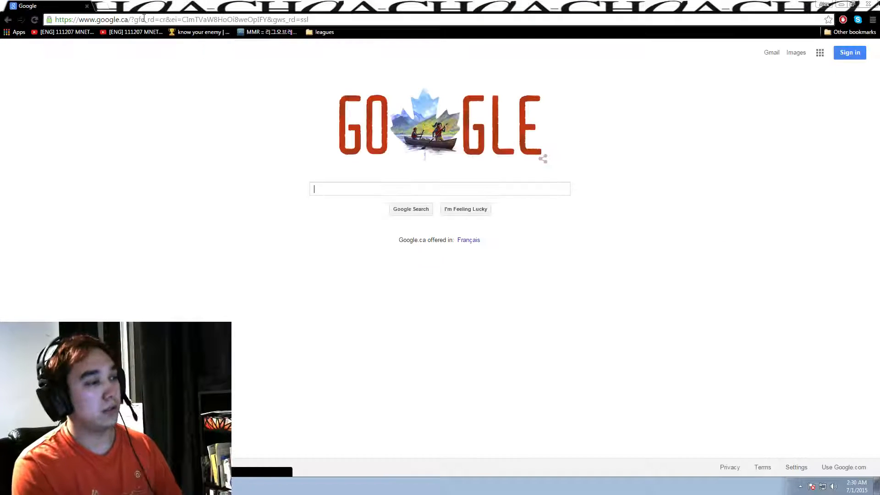
# - Search Google for 'hd pvr 2 download' and open Hauppauge's HD PVR 2 support result
pyautogui.write('hd pvr 2 download')
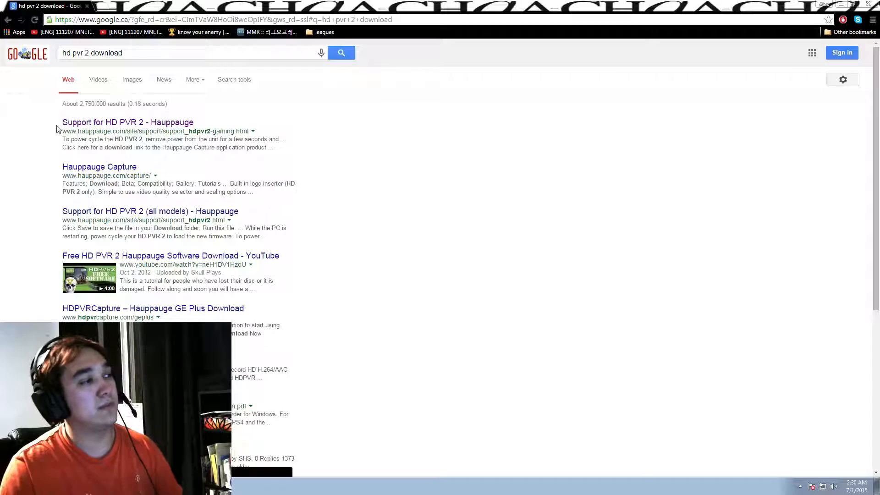
pyautogui.click(128, 122)
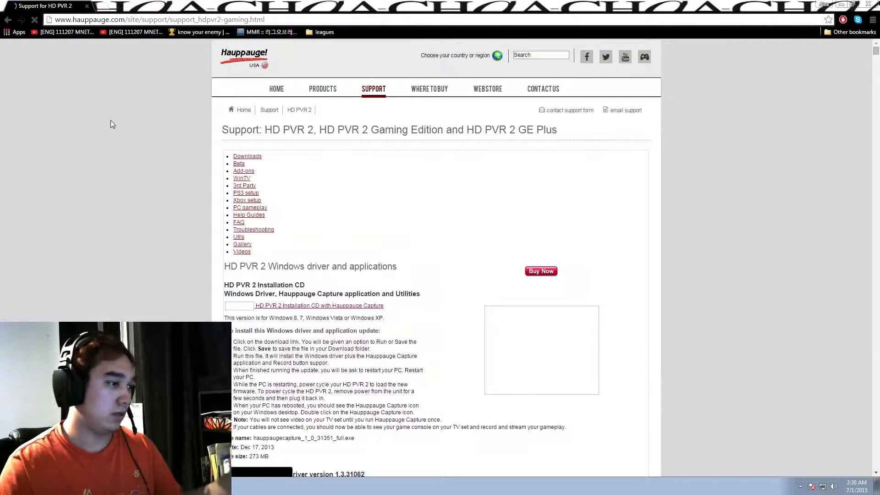
pyautogui.moveTo(437, 325)
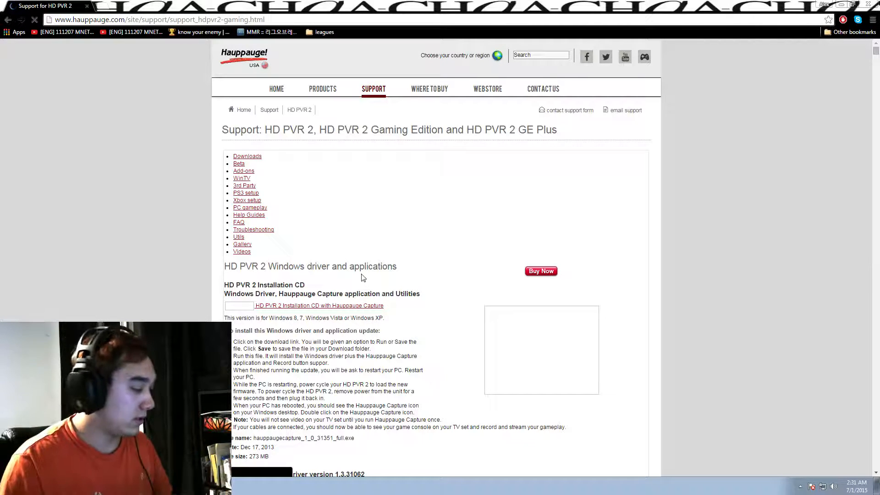
# - Scroll the support page down to the HD PVR 2 Windows driver and installation downloads
pyautogui.scroll(-3)
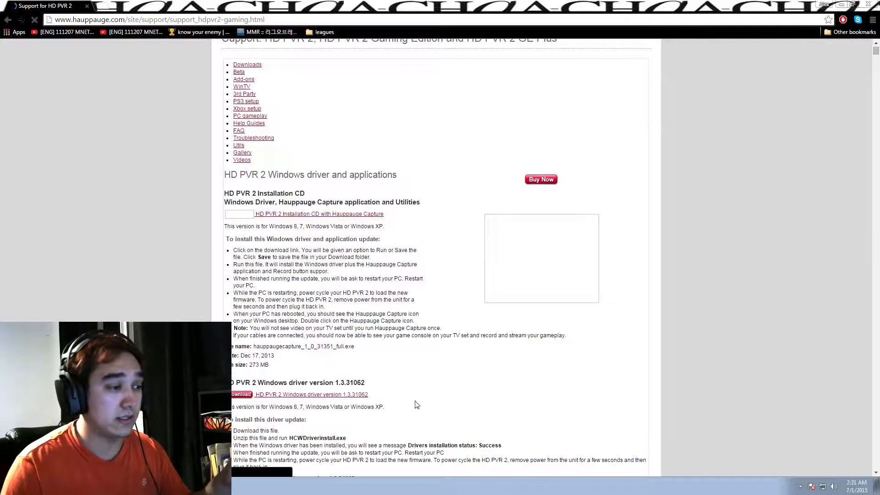
pyautogui.scroll(-3)
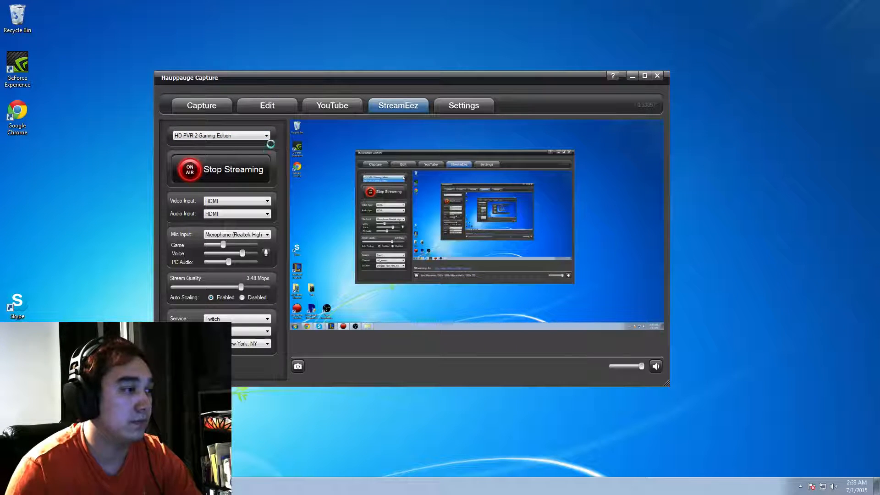
# - Stop streaming, keeping HDMI video/audio inputs and the Realtek microphone as mic input
pyautogui.click(221, 169)
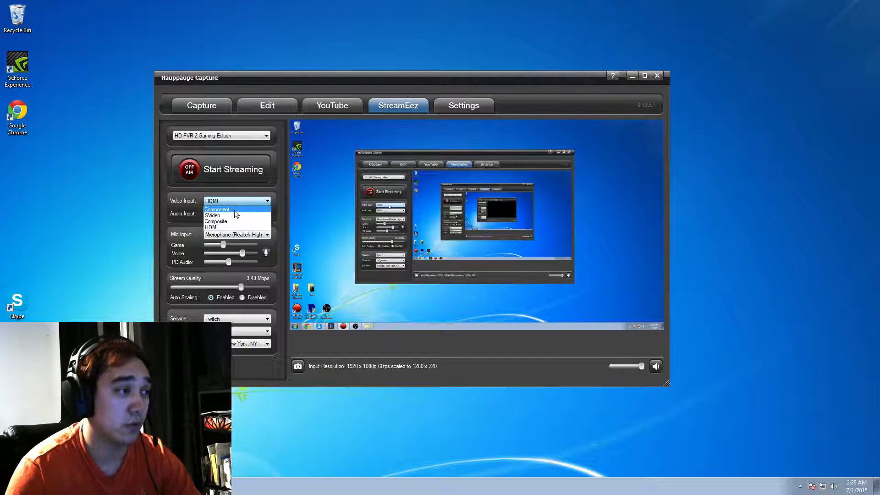
pyautogui.click(212, 228)
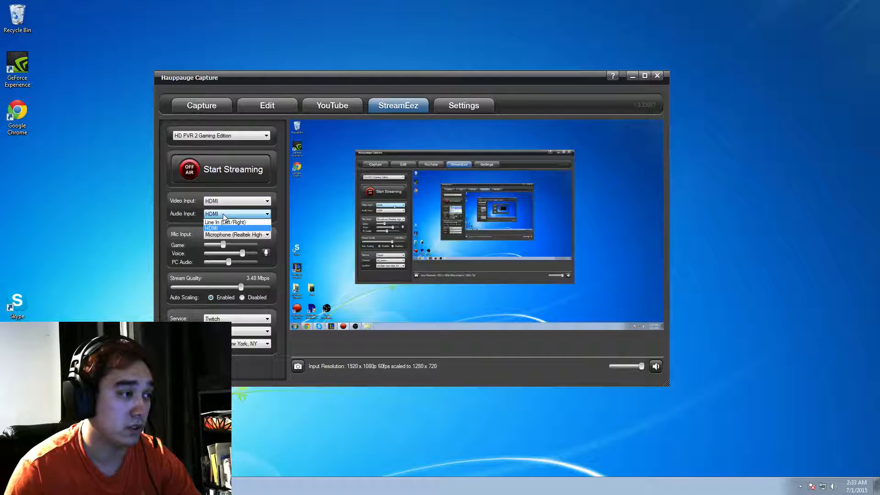
pyautogui.moveTo(225, 221)
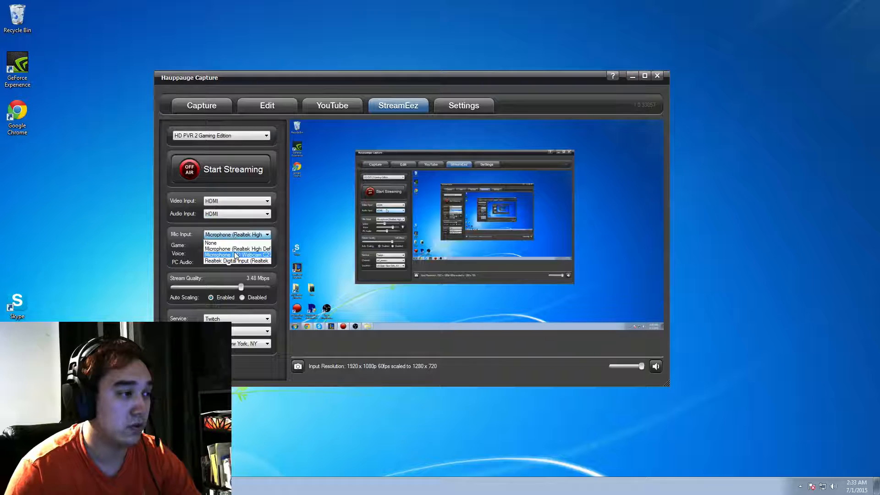
pyautogui.moveTo(236, 249)
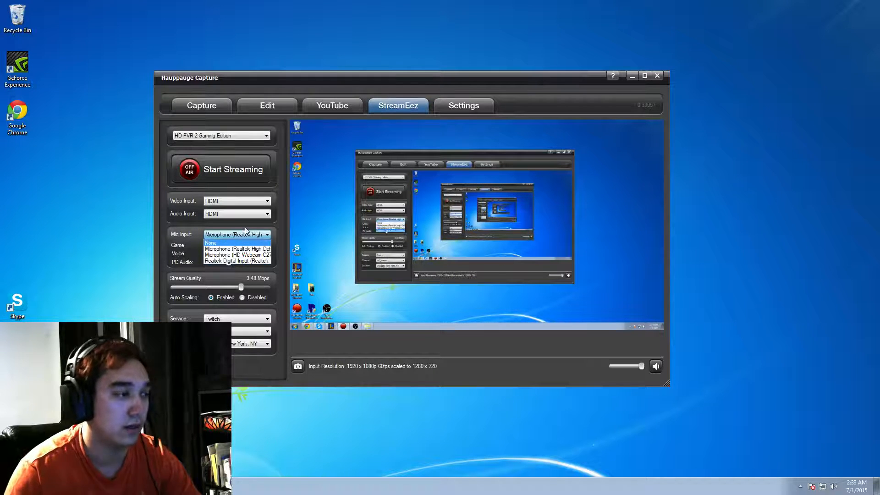
pyautogui.click(237, 234)
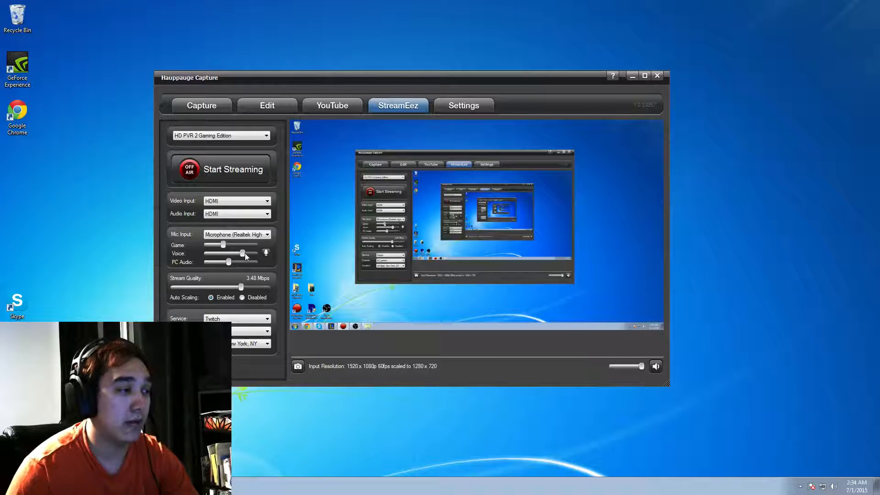
# - Drag the Voice slider under Mic Input fully right to maximum
pyautogui.moveTo(243, 253); pyautogui.dragTo(232, 253)
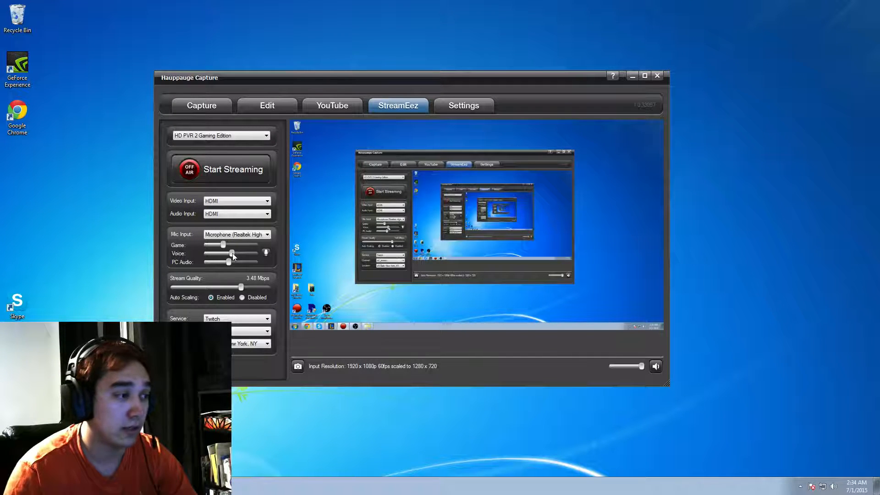
pyautogui.moveTo(211, 254); pyautogui.dragTo(256, 253)
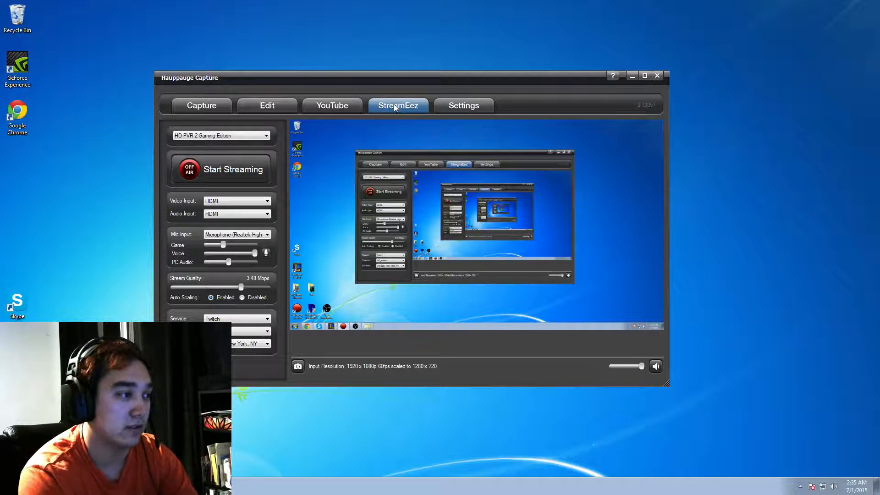
pyautogui.moveTo(813, 397)
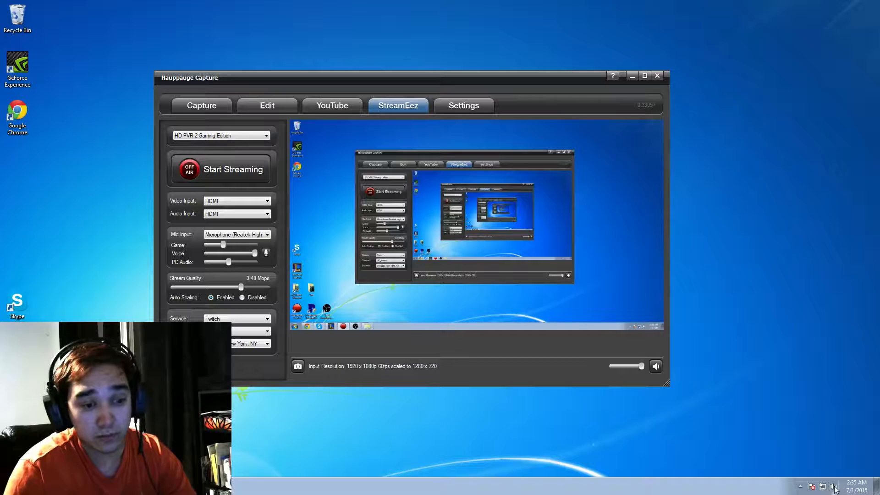
# - Open the Realtek Microphone's properties from Recording devices and lower its level to 80
pyautogui.rightClick(834, 486)
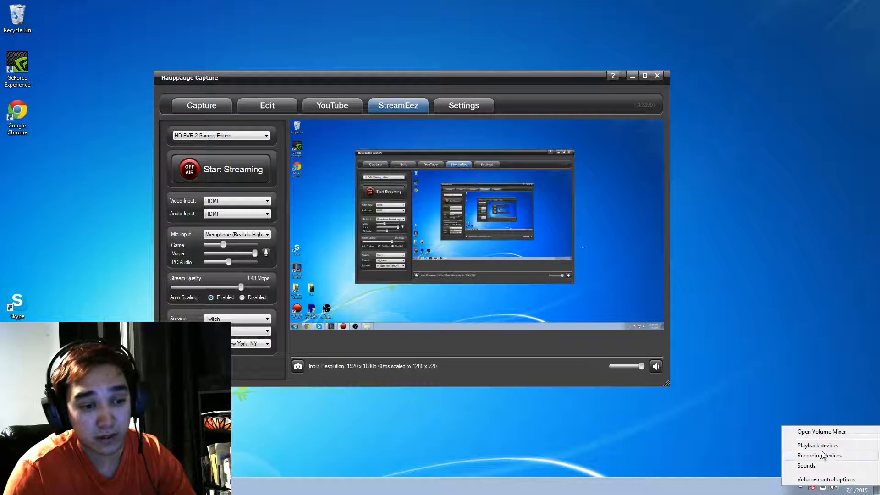
pyautogui.click(817, 445)
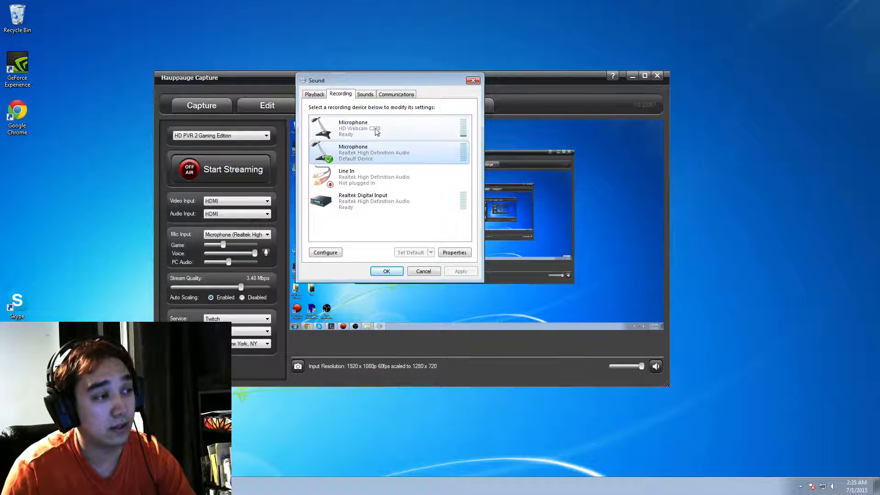
pyautogui.rightClick(388, 153)
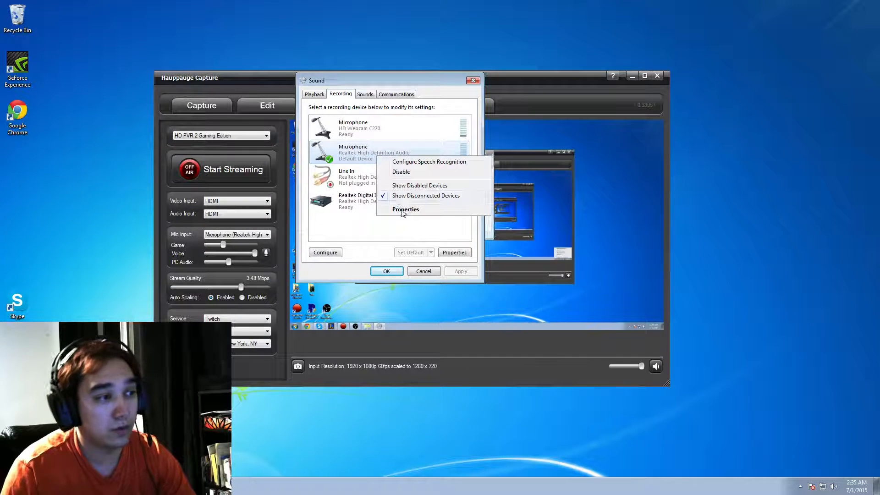
pyautogui.click(405, 209)
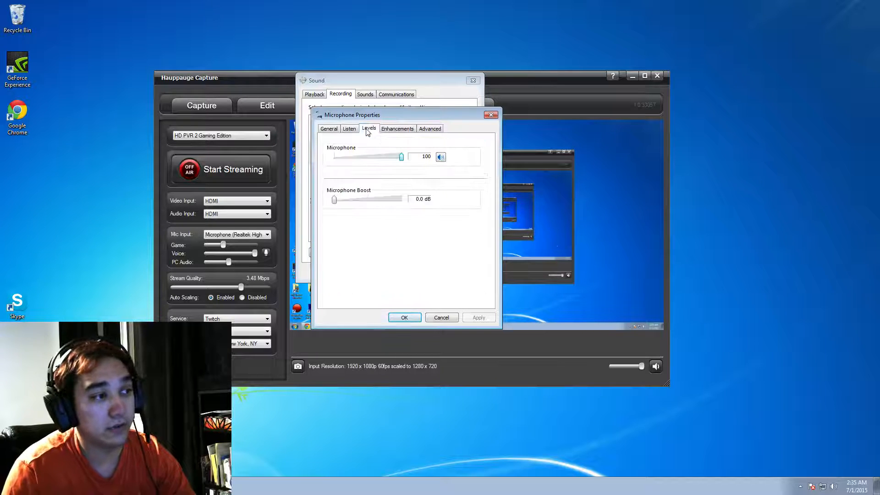
pyautogui.moveTo(401, 157); pyautogui.dragTo(389, 157)
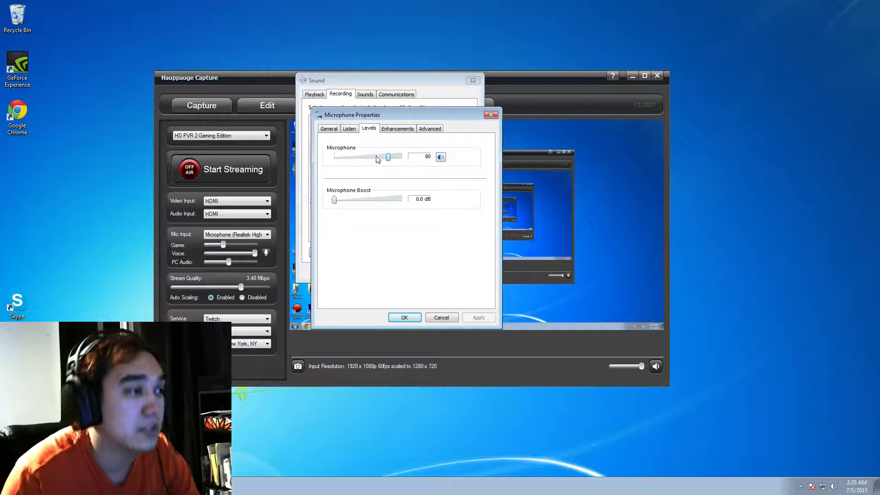
# - Set the Realtek microphone level back to 100 and confirm both sound dialogs with OK
pyautogui.moveTo(387, 157); pyautogui.dragTo(334, 156)
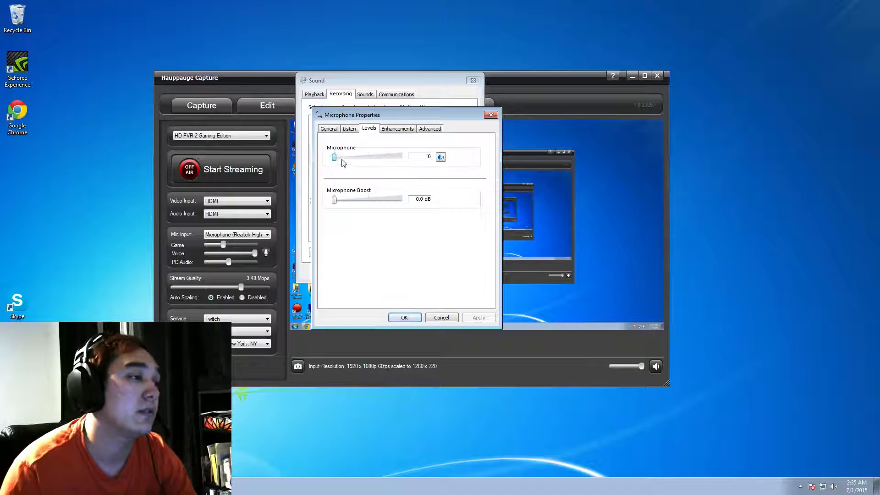
pyautogui.moveTo(335, 156); pyautogui.dragTo(371, 156)
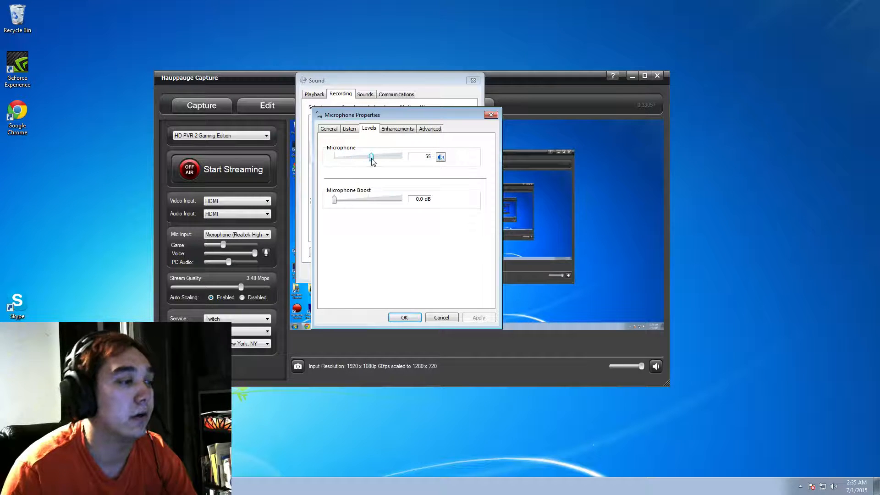
pyautogui.moveTo(371, 157); pyautogui.dragTo(401, 156)
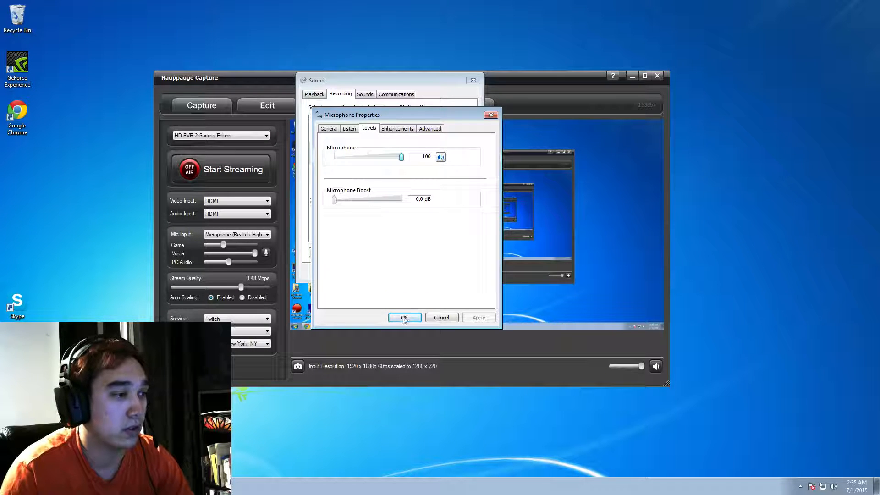
pyautogui.click(404, 317)
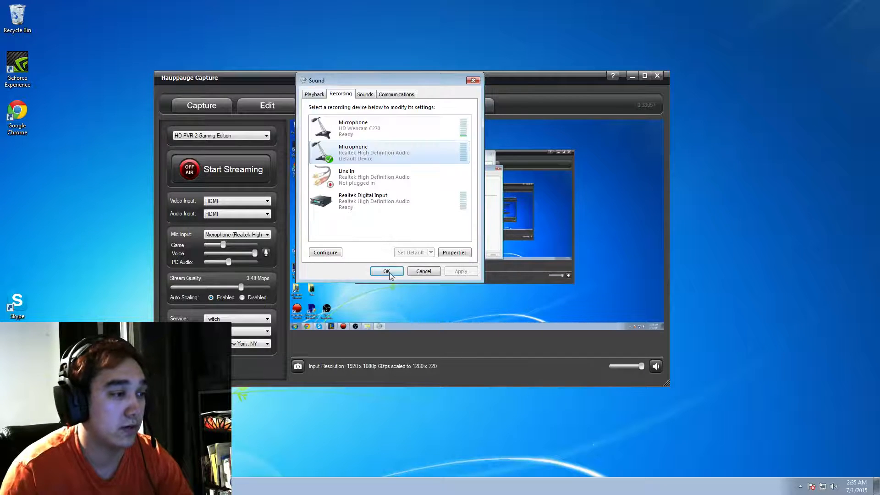
pyautogui.click(386, 271)
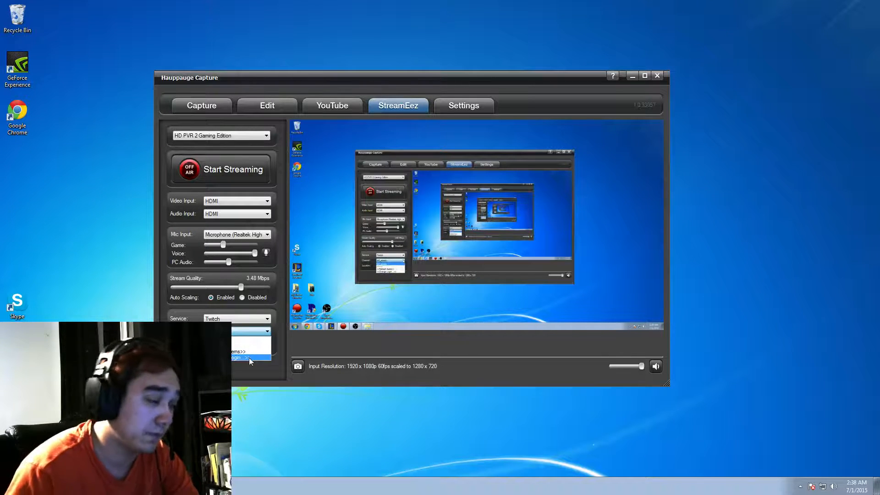
# - Choose the Twitch service option and set the server location to New York, NY
pyautogui.click(250, 358)
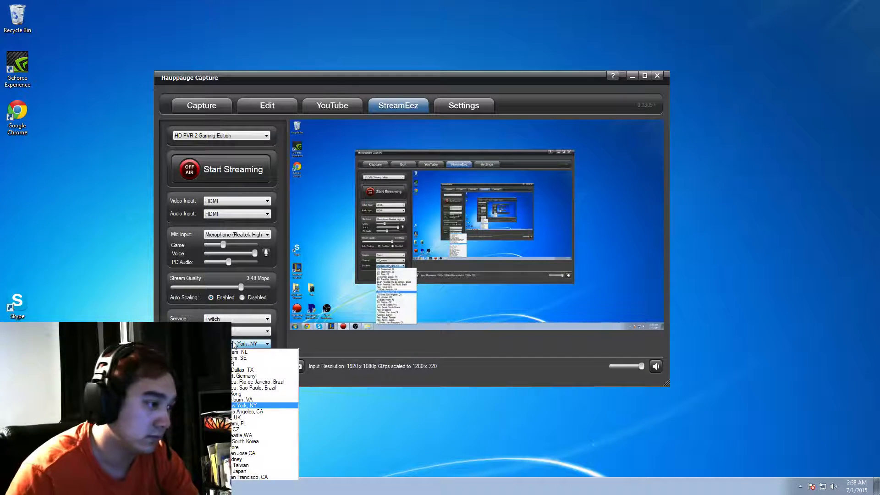
pyautogui.click(243, 405)
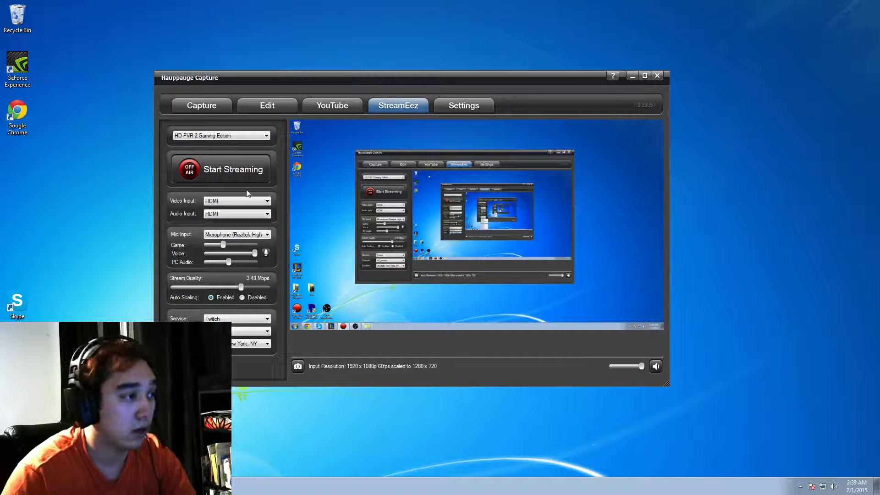
# - Drag the Hauppauge Capture window slightly left and back up
pyautogui.moveTo(410, 78); pyautogui.dragTo(421, 88)
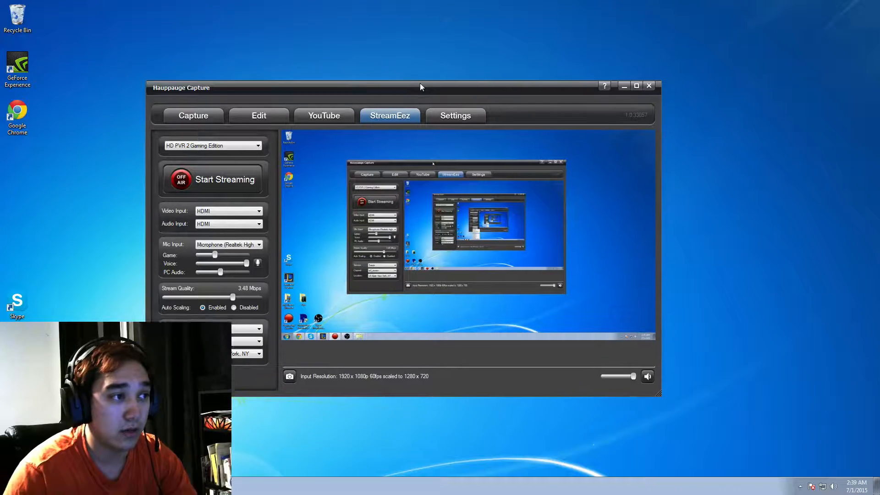
pyautogui.moveTo(421, 88); pyautogui.dragTo(408, 55)
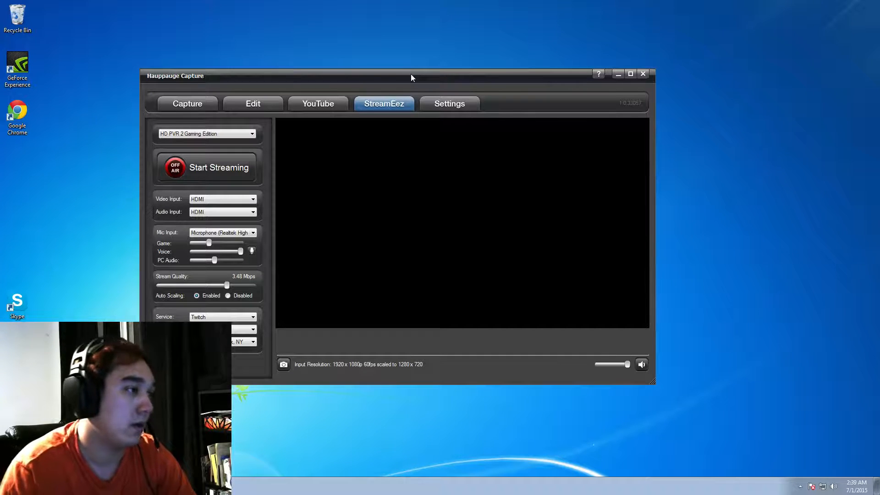
pyautogui.moveTo(228, 190)
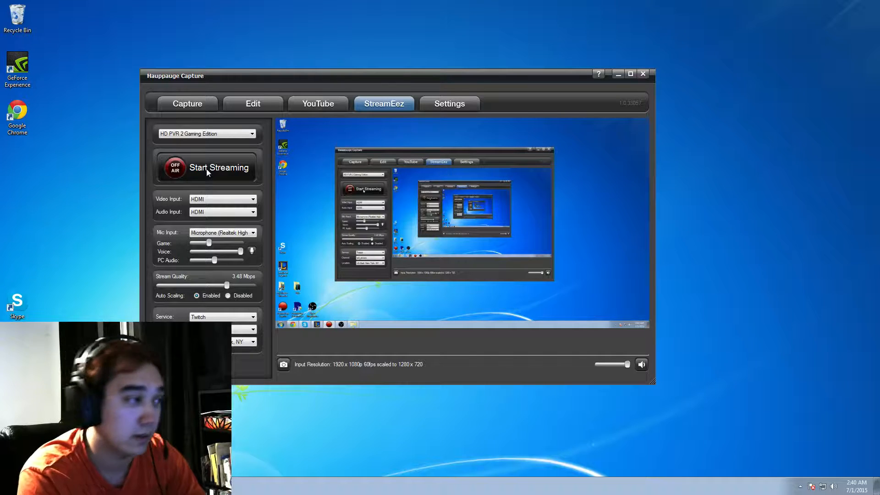
# - Start streaming to Twitch so the StreamEez tab shows ON AIR
pyautogui.click(219, 168)
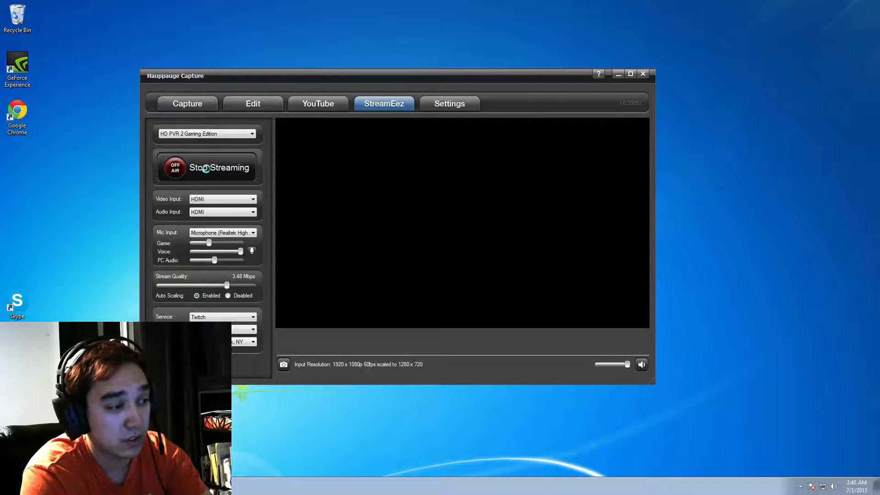
pyautogui.click(207, 168)
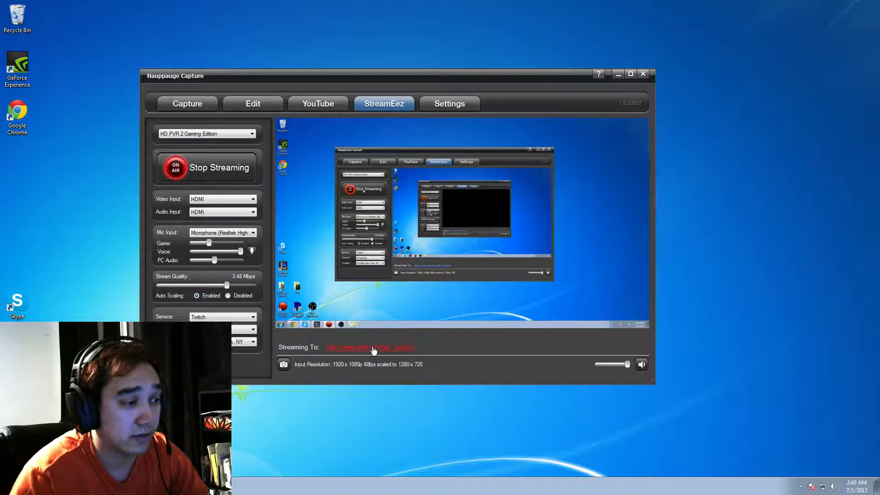
pyautogui.click(370, 347)
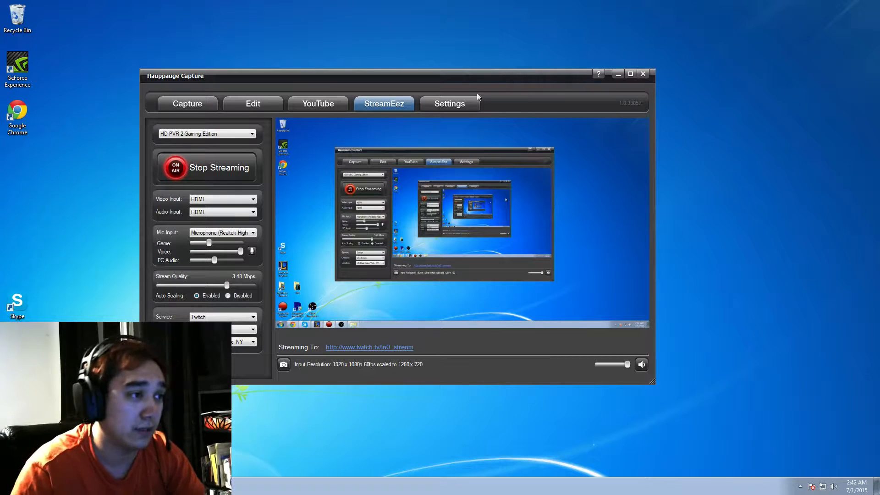
pyautogui.click(449, 103)
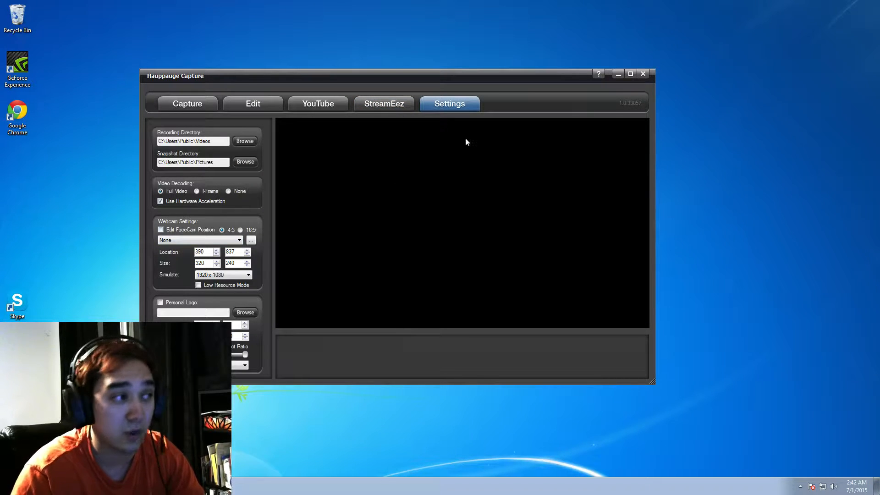
pyautogui.moveTo(384, 108)
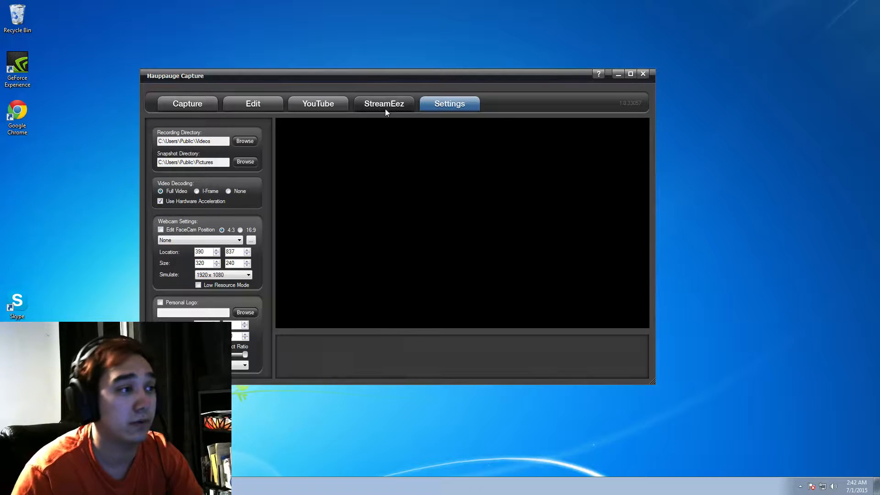
pyautogui.click(383, 104)
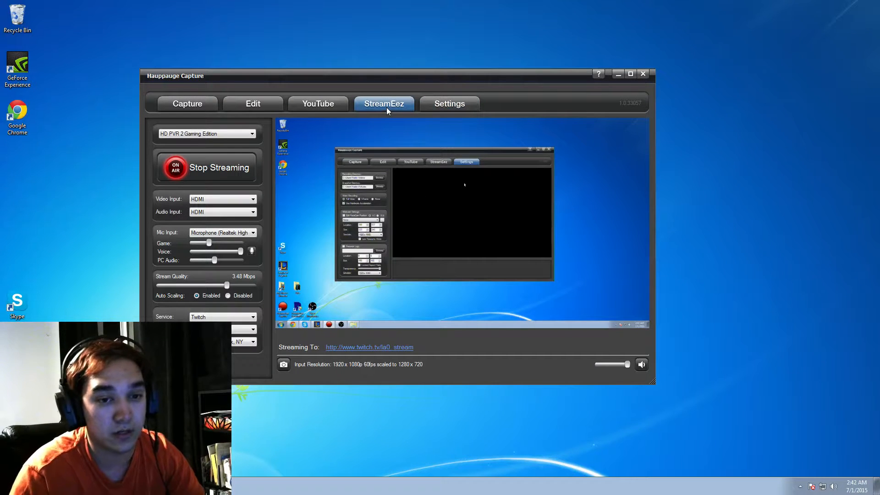